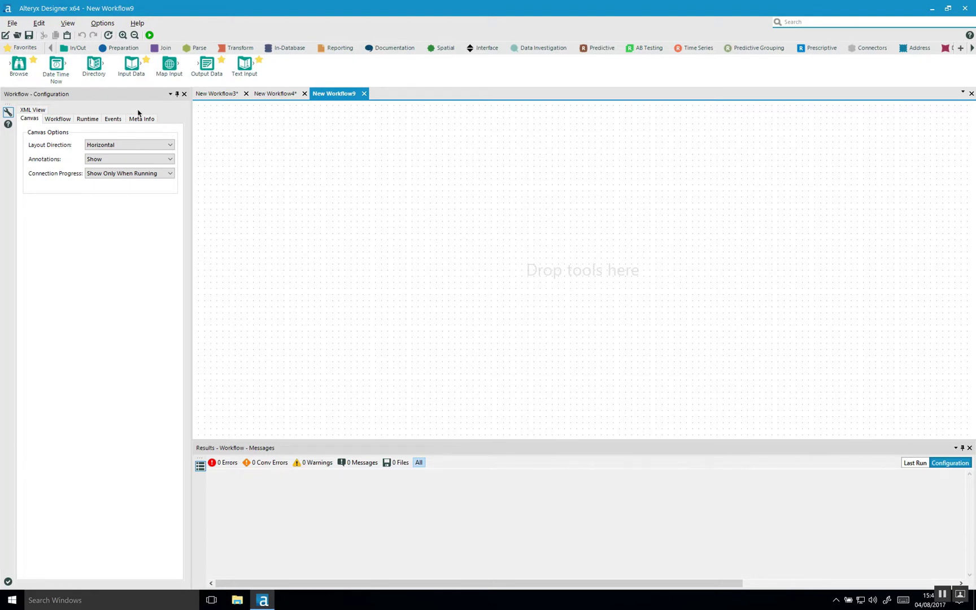
{"action": "mouse_move", "coordinate": [242, 165]}
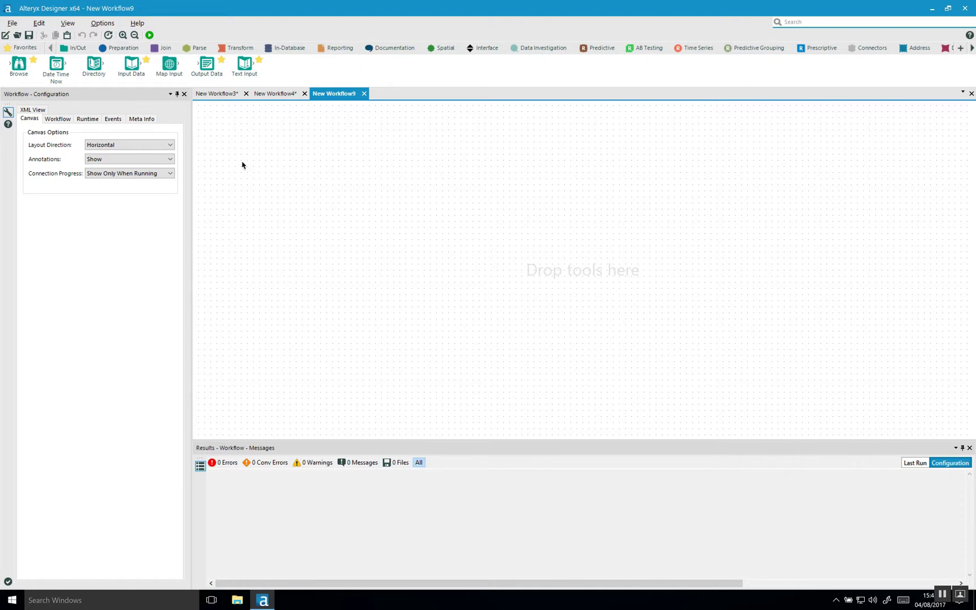
{"action": "mouse_move", "coordinate": [272, 181]}
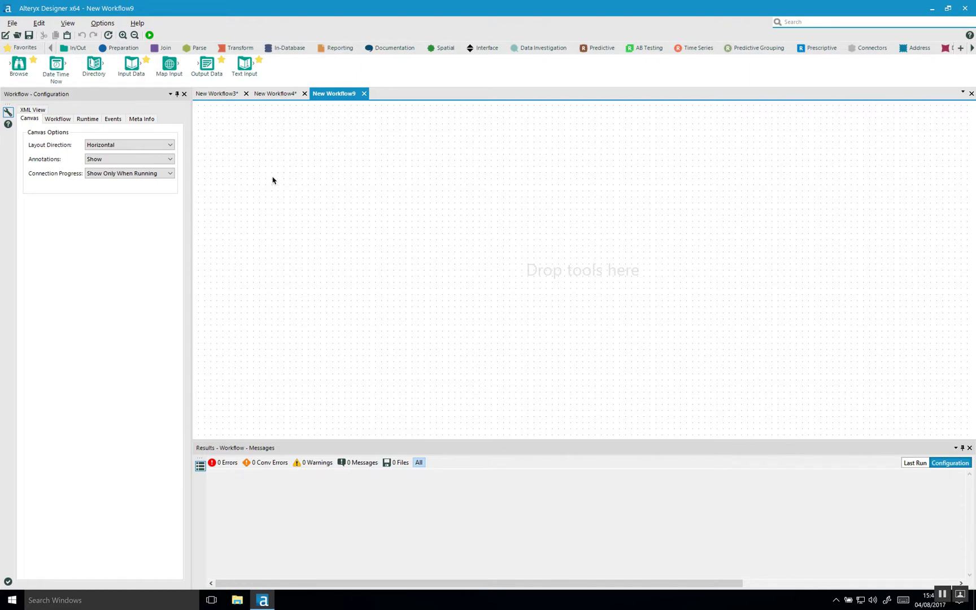
{"action": "mouse_move", "coordinate": [275, 182]}
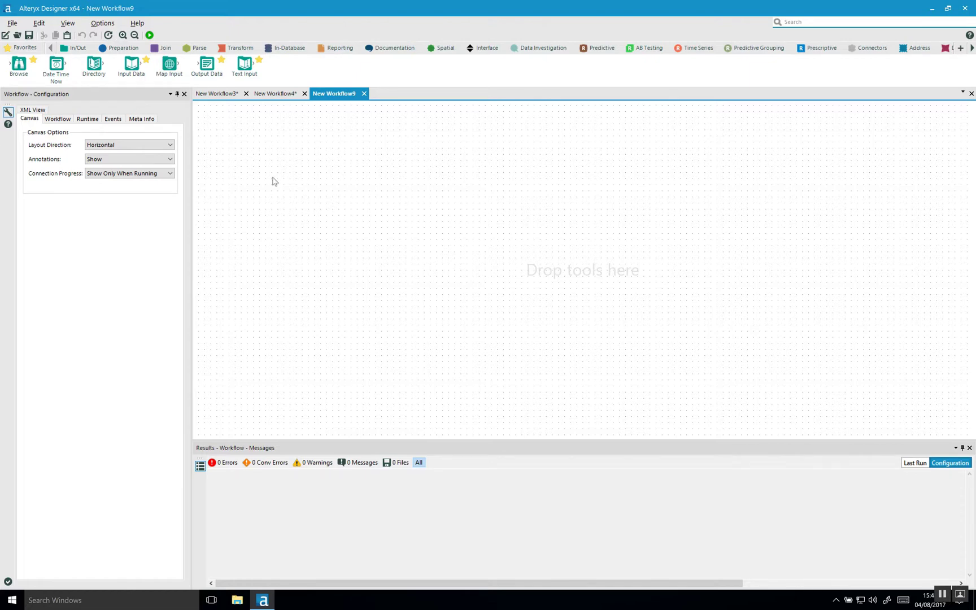
{"action": "mouse_move", "coordinate": [149, 114]}
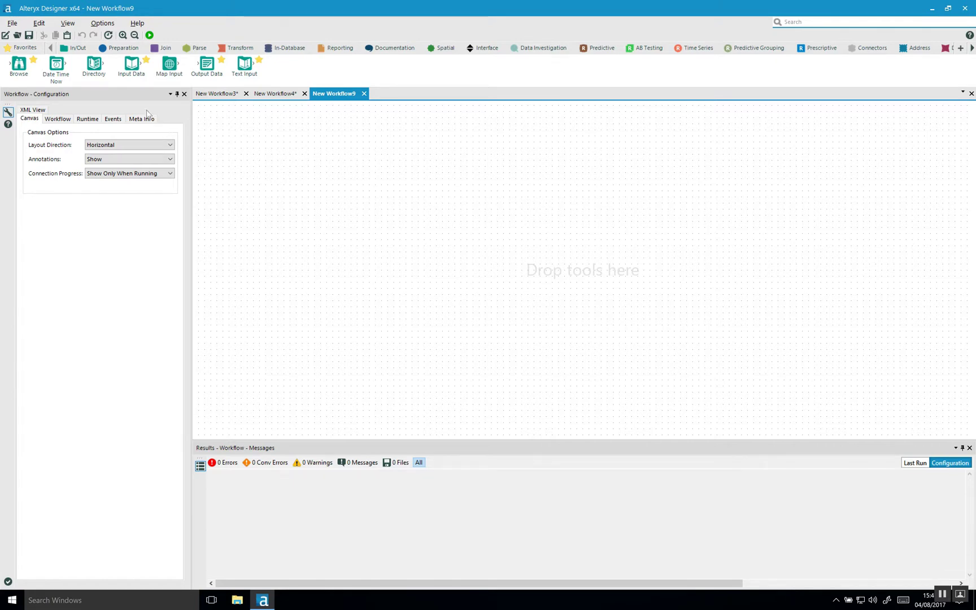
{"action": "mouse_move", "coordinate": [123, 94]}
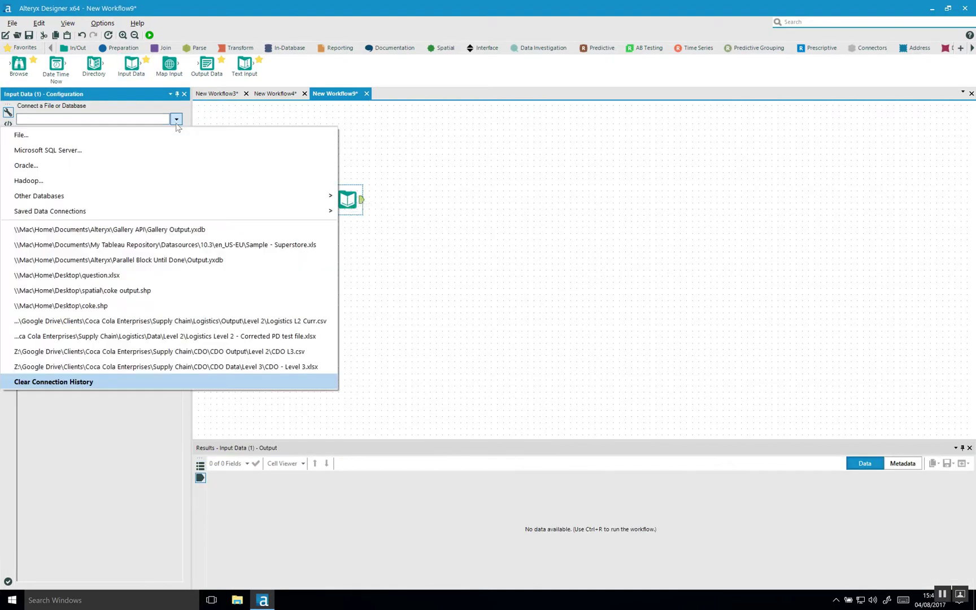
Step: Load the Orders$ sheet of Sample - Superstore.xls and run, reading 9,994 records
{"action": "left_click", "coordinate": [165, 244]}
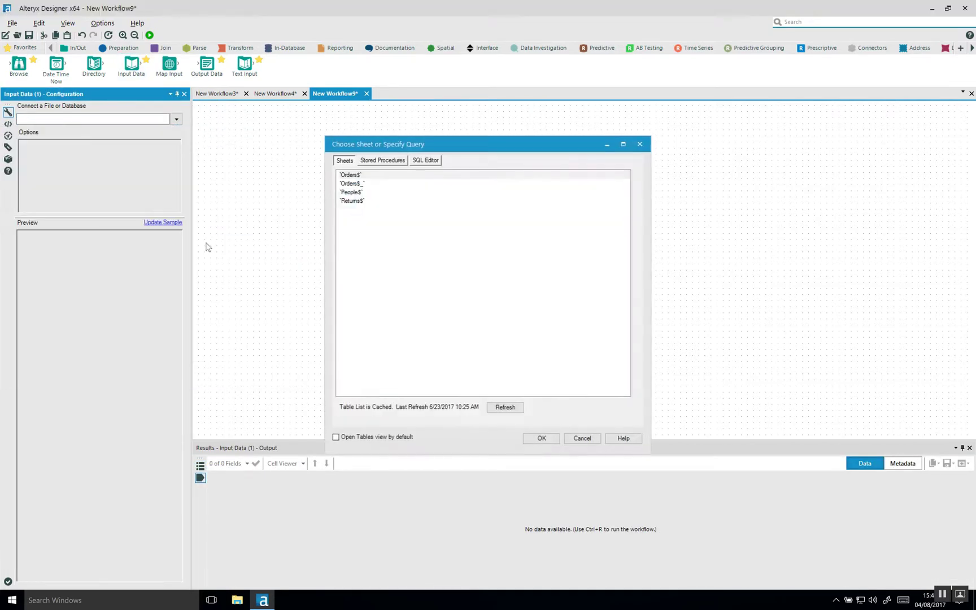
{"action": "left_click", "coordinate": [540, 438]}
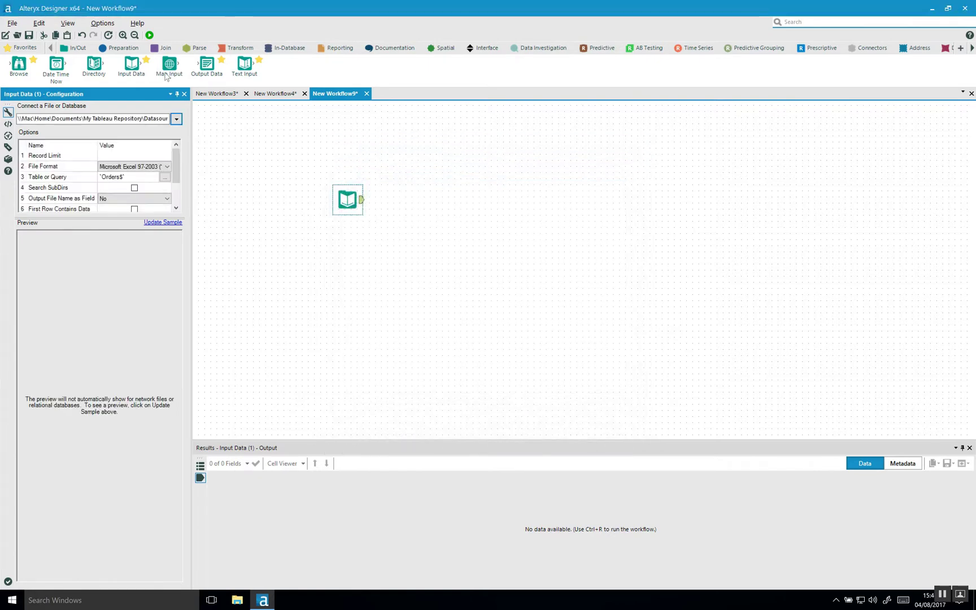
{"action": "left_click", "coordinate": [148, 35]}
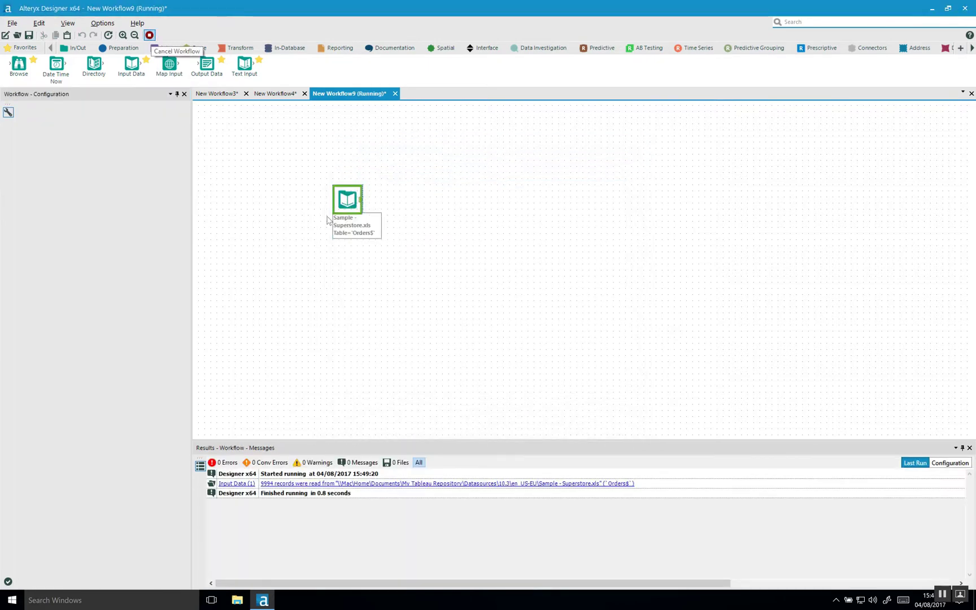
{"action": "left_click", "coordinate": [347, 199]}
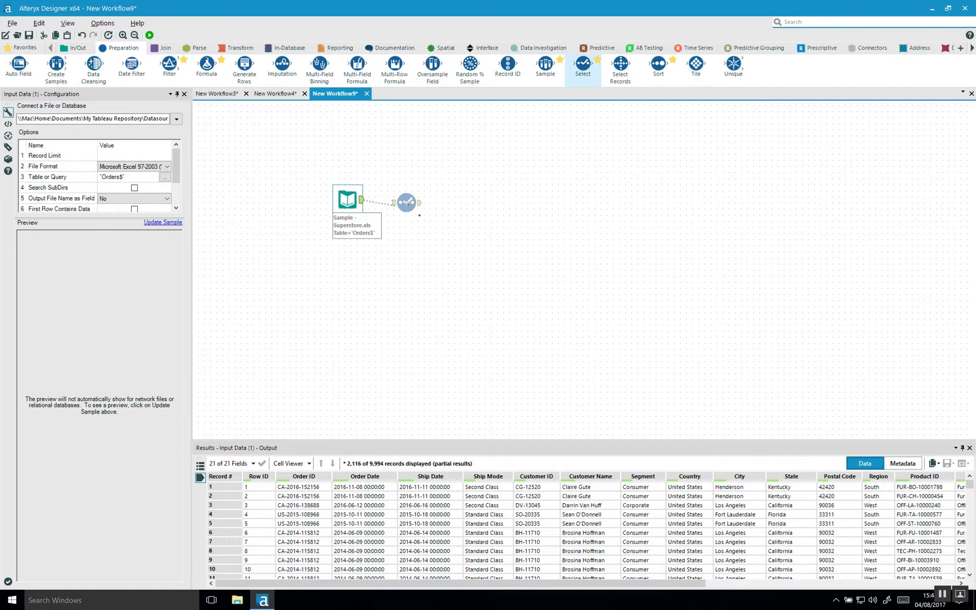
Step: Uncheck Order ID through Customer ID in the Select tool and run, outputting 16 fields
{"action": "left_click", "coordinate": [407, 199]}
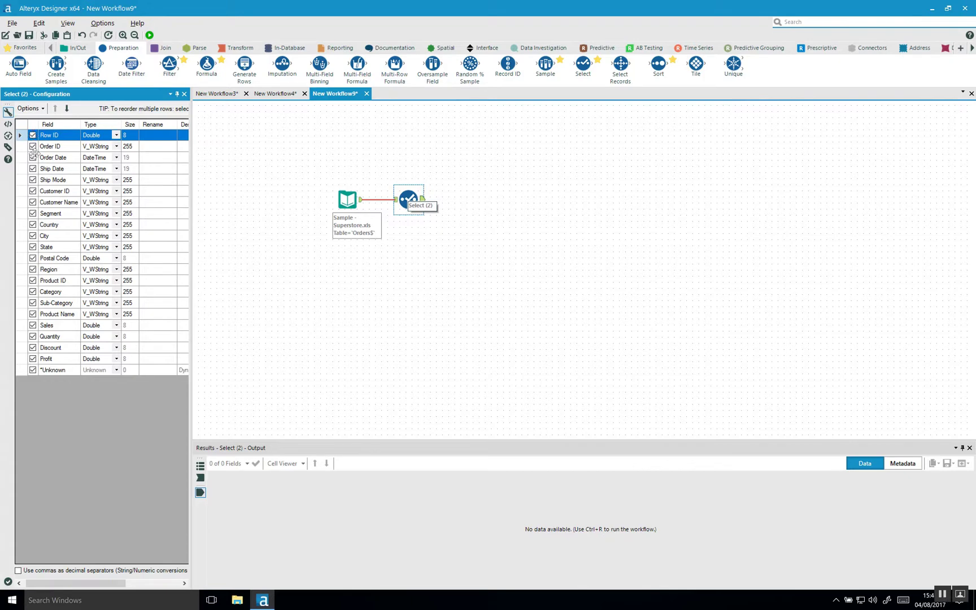
{"action": "left_click", "coordinate": [49, 146]}
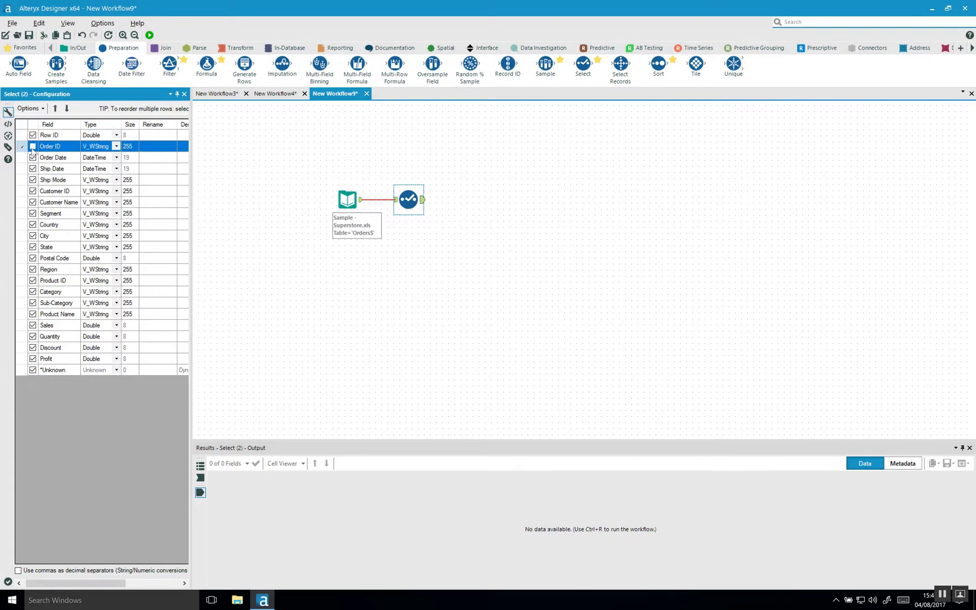
{"action": "left_click", "coordinate": [32, 180]}
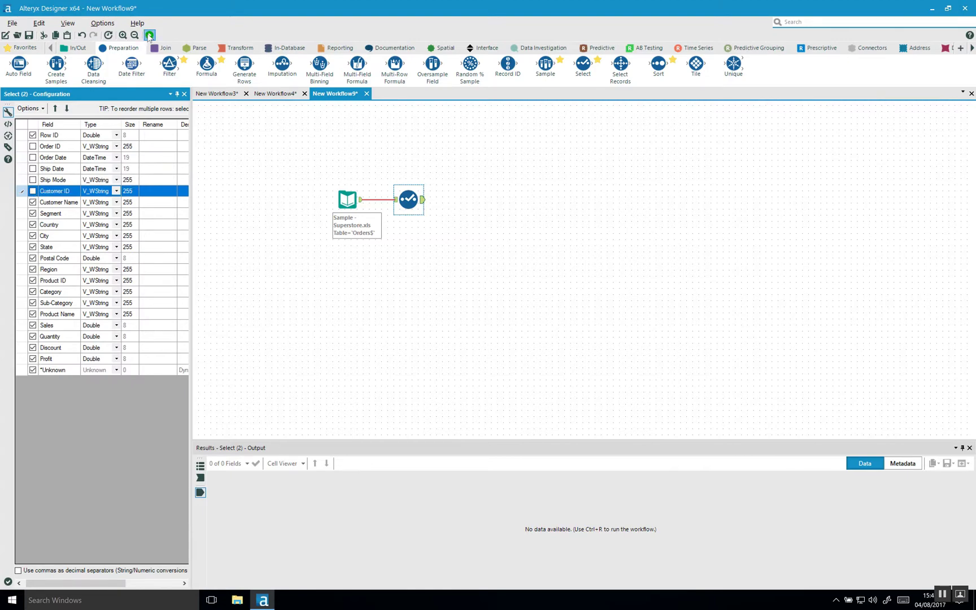
{"action": "left_click", "coordinate": [148, 35]}
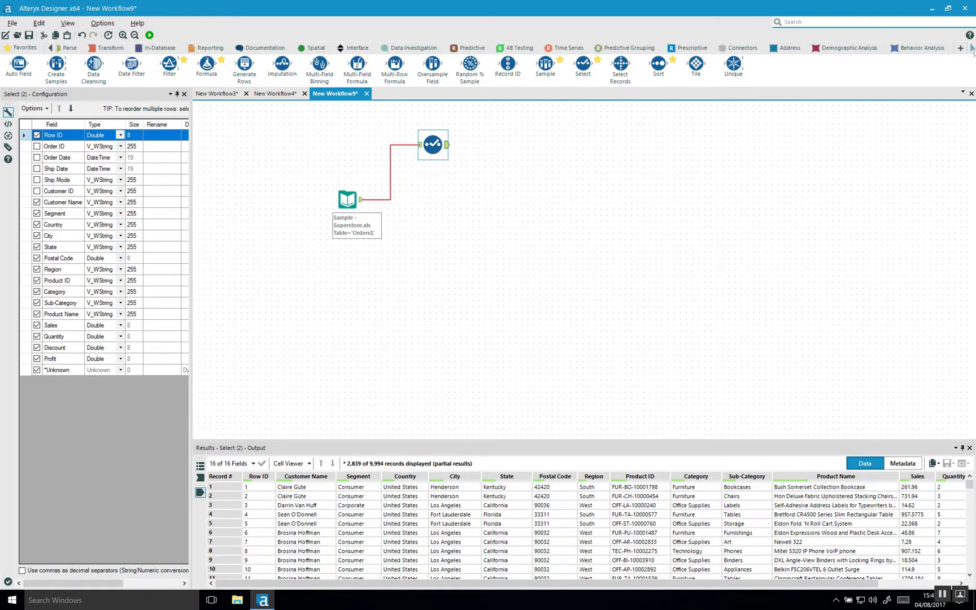
Step: Scroll the tool palette over to the Developer category and show its tools
{"action": "scroll", "scroll_direction": "right", "scroll_amount": 3}
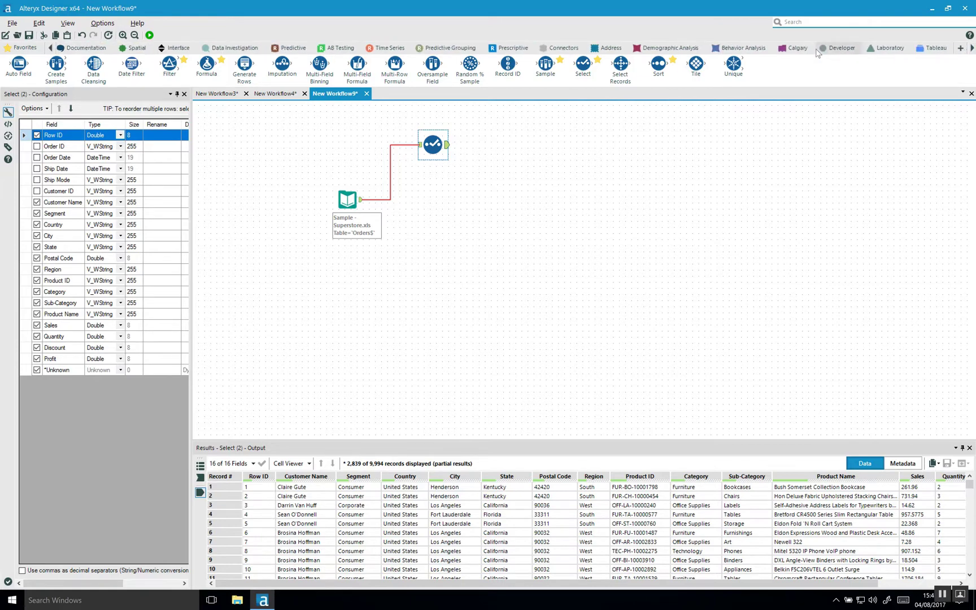
{"action": "left_click", "coordinate": [842, 48]}
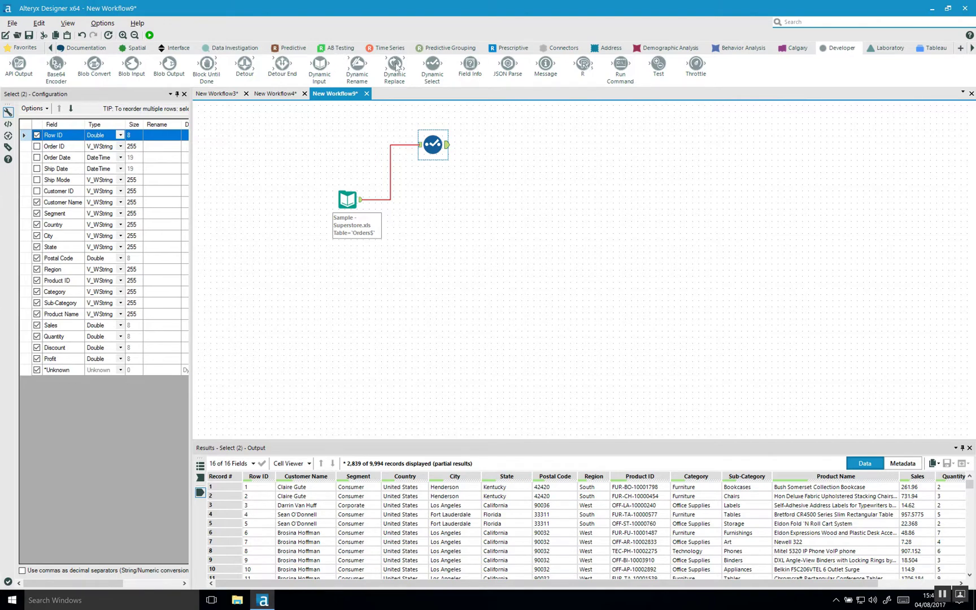
{"action": "mouse_move", "coordinate": [431, 67]}
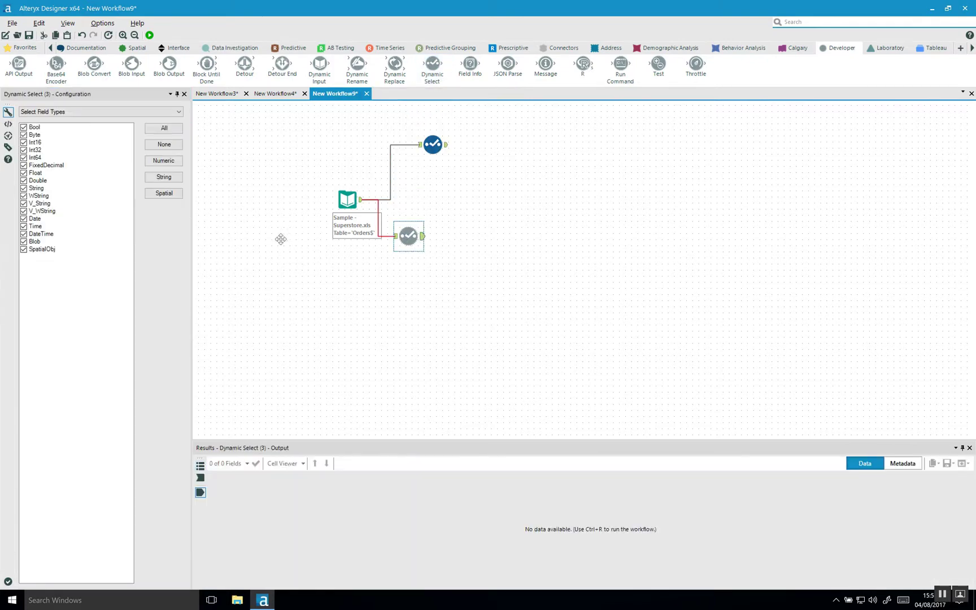
{"action": "mouse_move", "coordinate": [131, 176]}
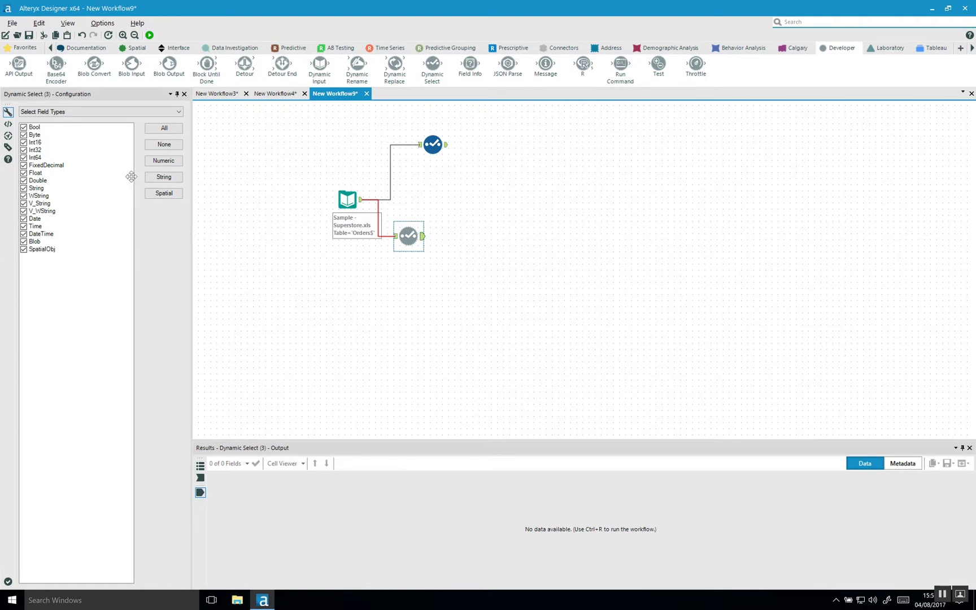
{"action": "mouse_move", "coordinate": [347, 132]}
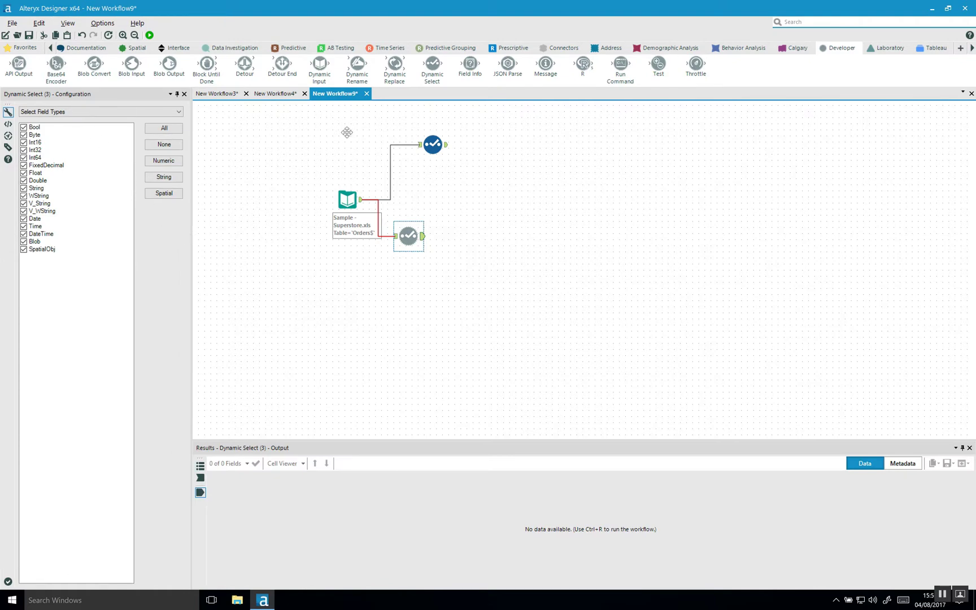
Step: Delete the old Select tool and keep Dynamic Select choosing fields by data type
{"action": "right_click", "coordinate": [432, 144]}
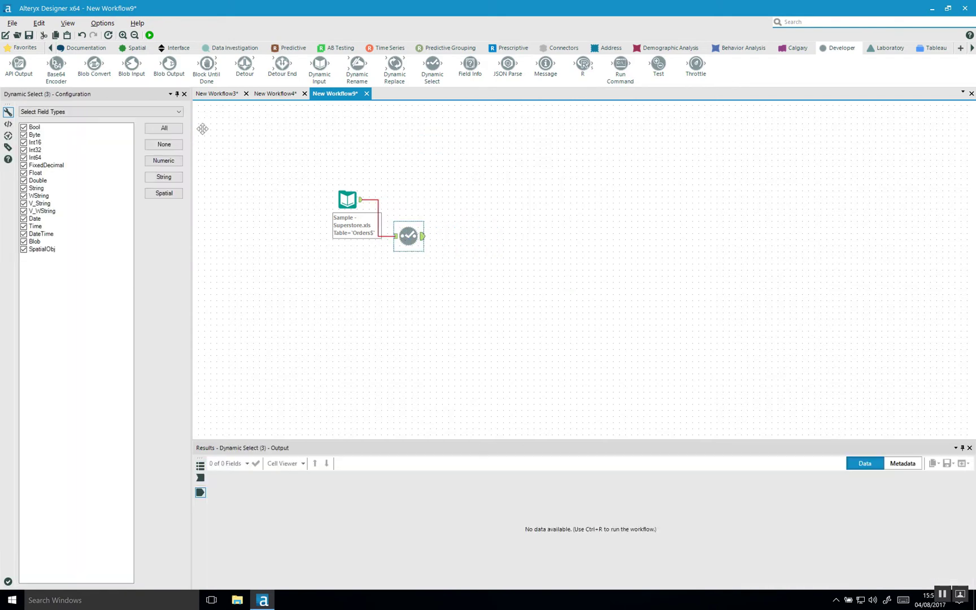
{"action": "left_click", "coordinate": [179, 111]}
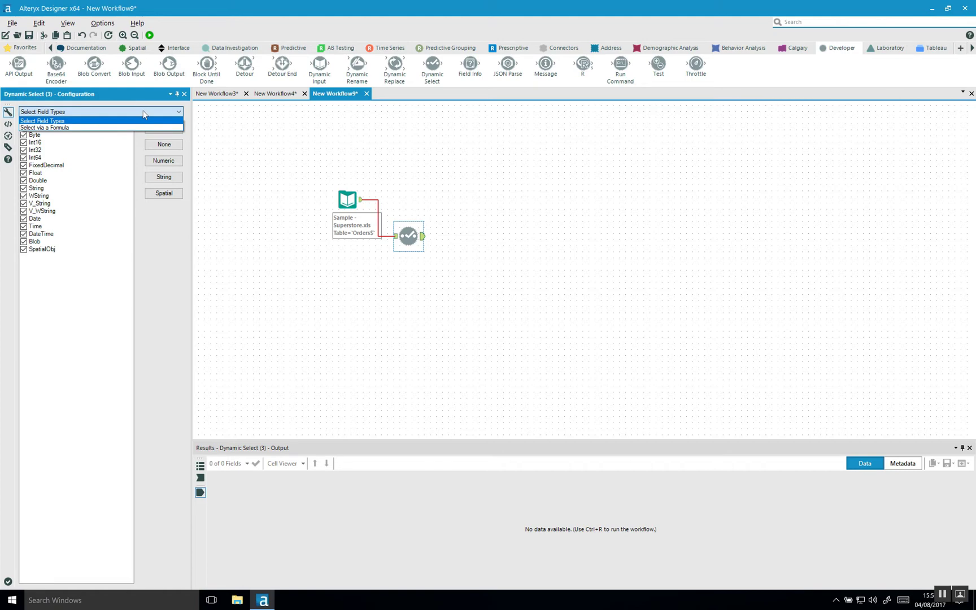
{"action": "left_click", "coordinate": [99, 111]}
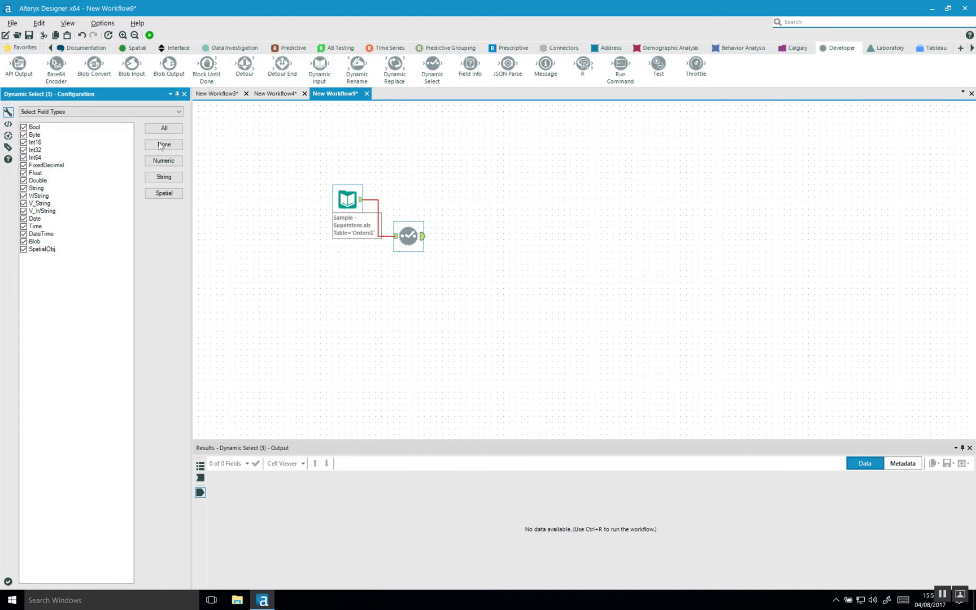
{"action": "mouse_move", "coordinate": [164, 180]}
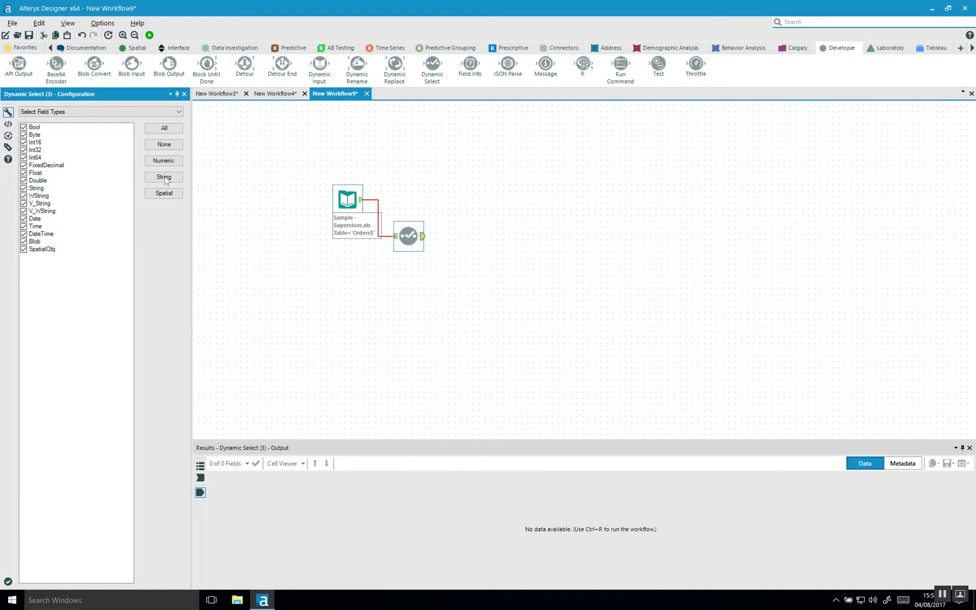
Step: Limit Dynamic Select to String field types and run the workflow
{"action": "left_click", "coordinate": [163, 177]}
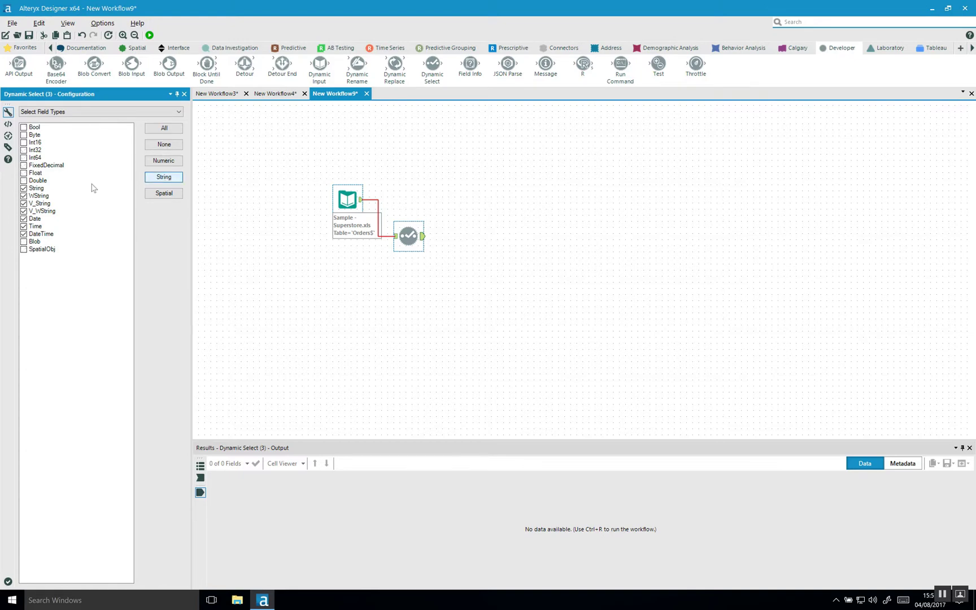
{"action": "mouse_move", "coordinate": [136, 53]}
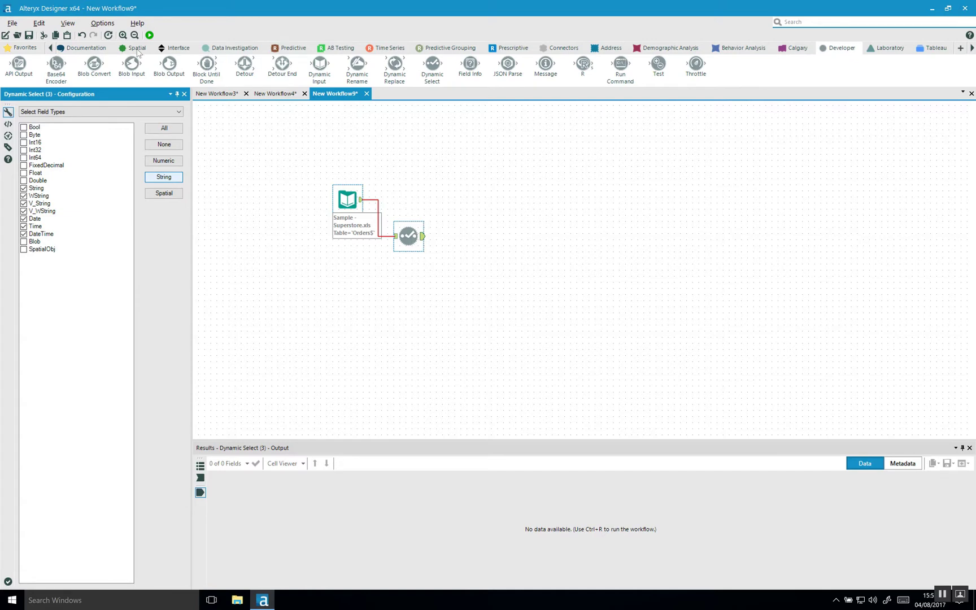
{"action": "left_click", "coordinate": [149, 35]}
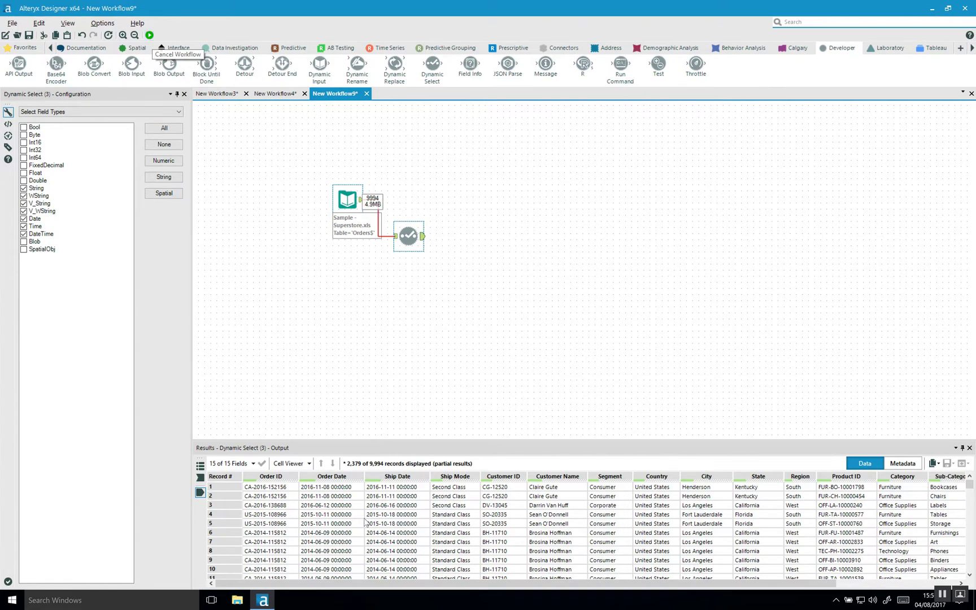
{"action": "scroll", "scroll_direction": "right", "scroll_amount": 3}
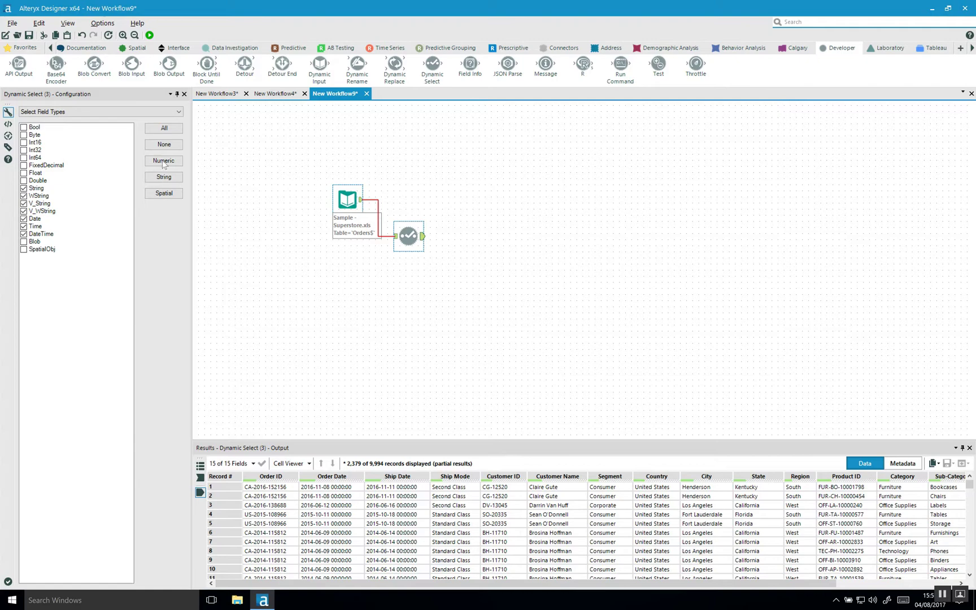
Step: Switch Dynamic Select to Numeric field types and rerun, giving 6 fields like Sales and Profit
{"action": "left_click", "coordinate": [164, 160]}
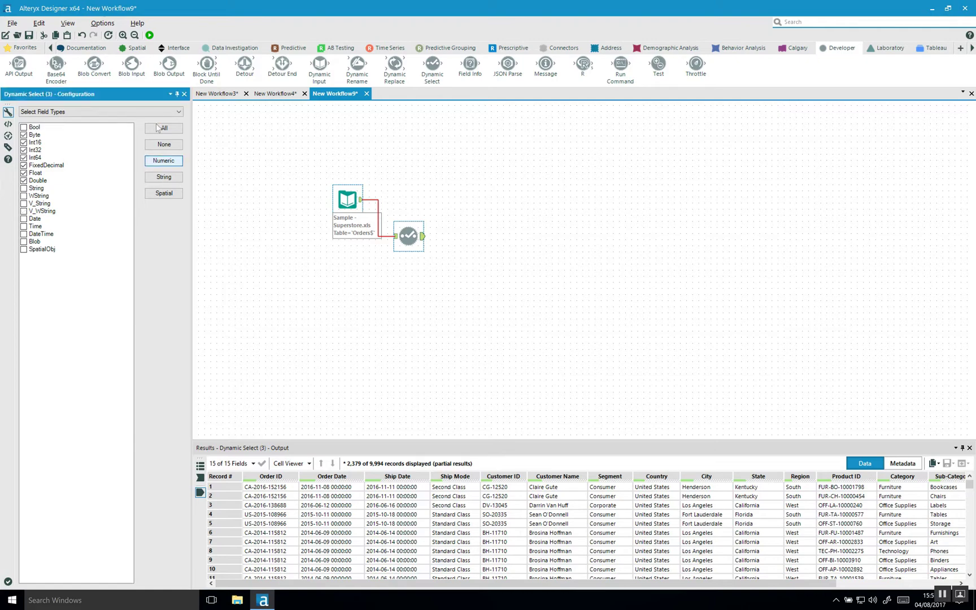
{"action": "left_click", "coordinate": [149, 35]}
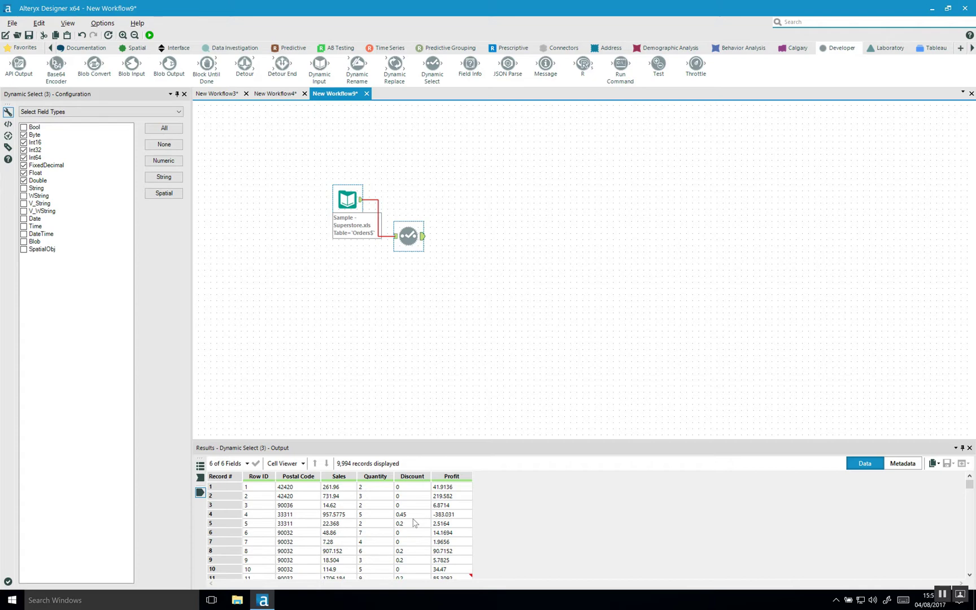
{"action": "mouse_move", "coordinate": [198, 303]}
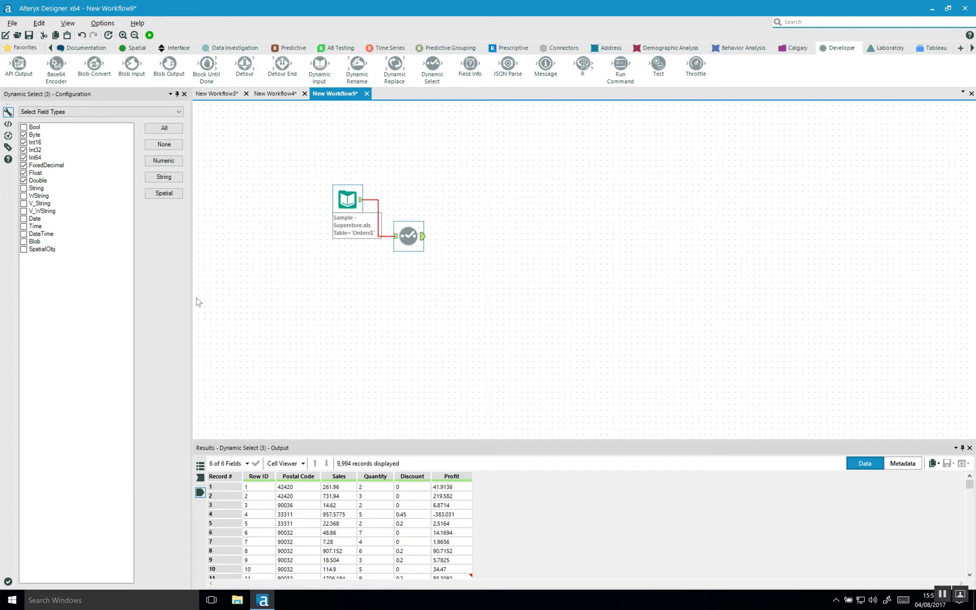
Step: Tick All field types in Dynamic Select and open the selection-mode list
{"action": "left_click", "coordinate": [164, 128]}
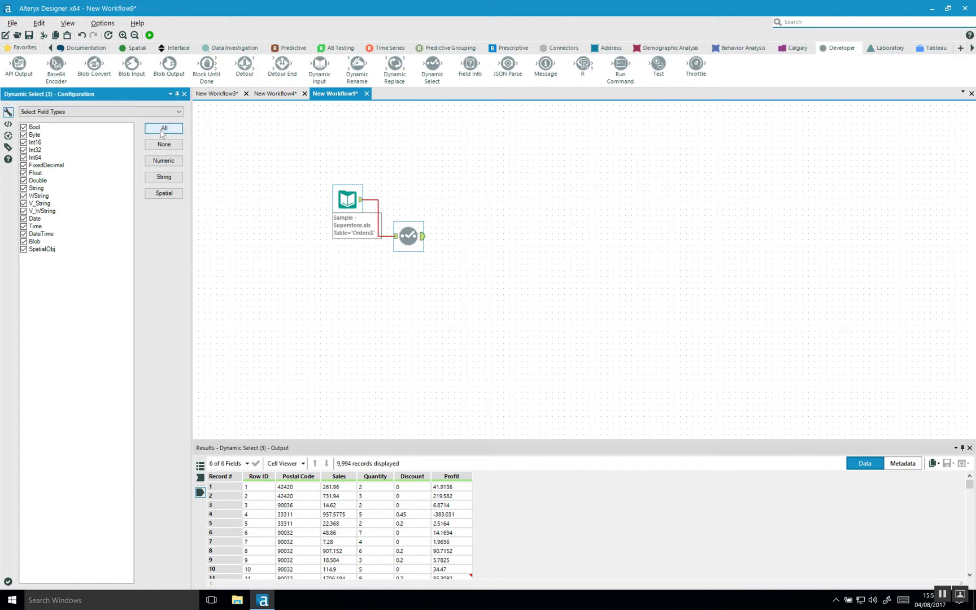
{"action": "left_click", "coordinate": [96, 112]}
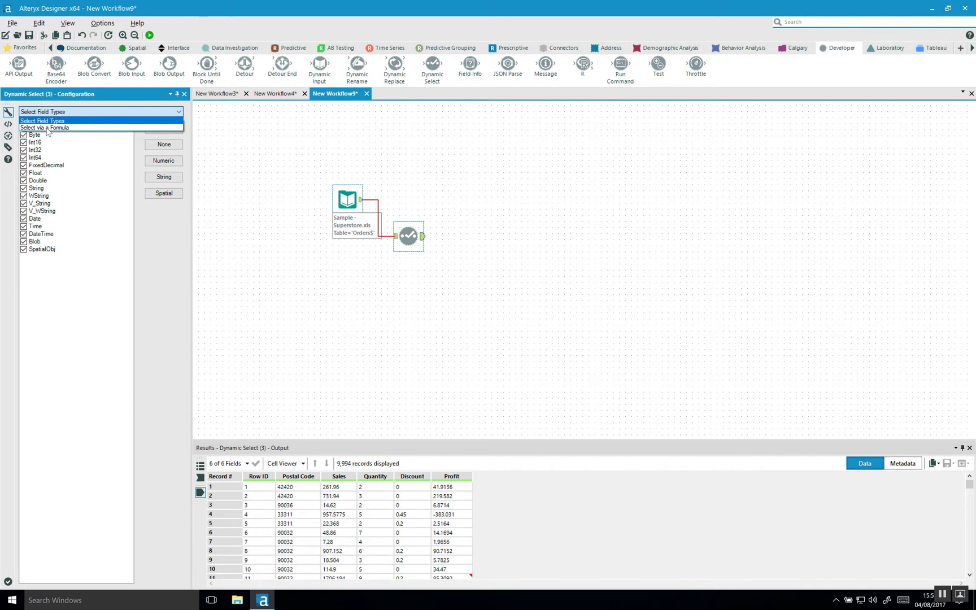
Step: Select fields via the formula [Name] = 'Segment' and start a run
{"action": "left_click", "coordinate": [43, 128]}
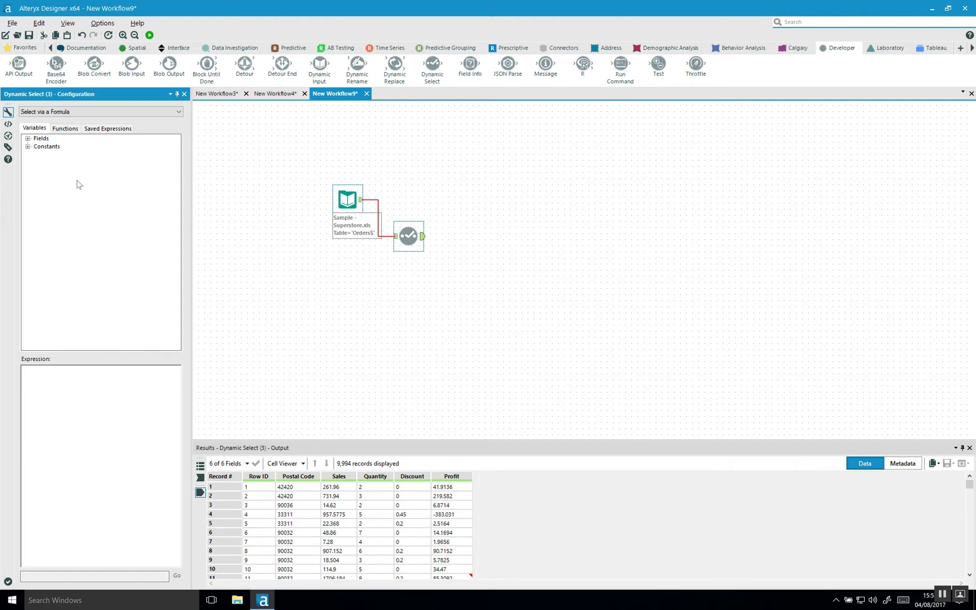
{"action": "mouse_move", "coordinate": [57, 176]}
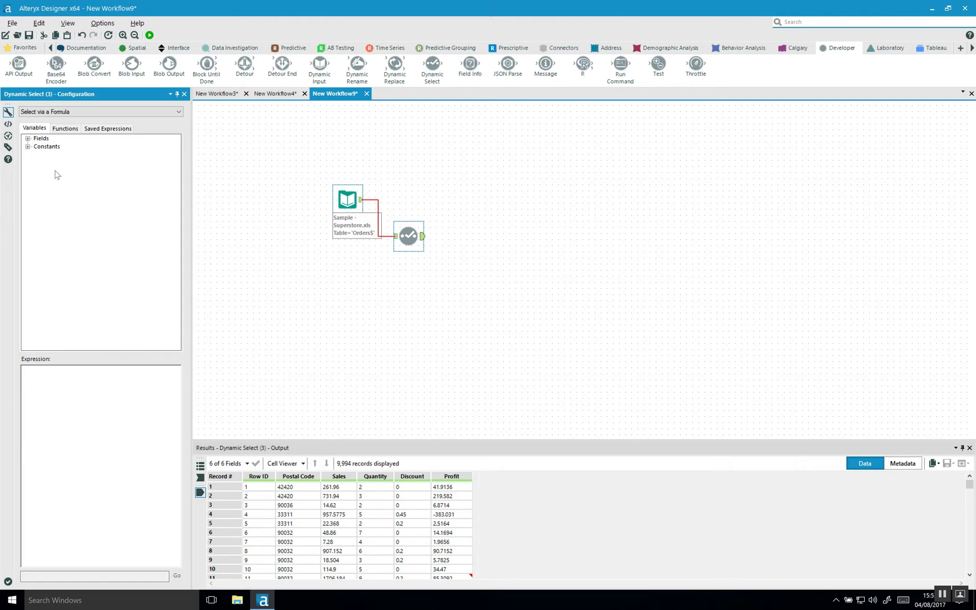
{"action": "left_click", "coordinate": [27, 139]}
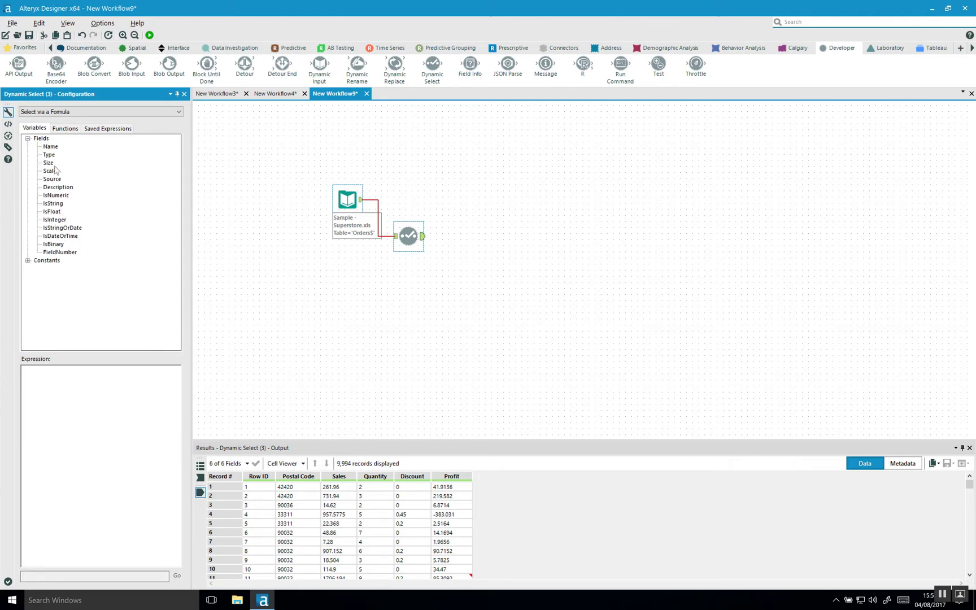
{"action": "double_click", "coordinate": [50, 146]}
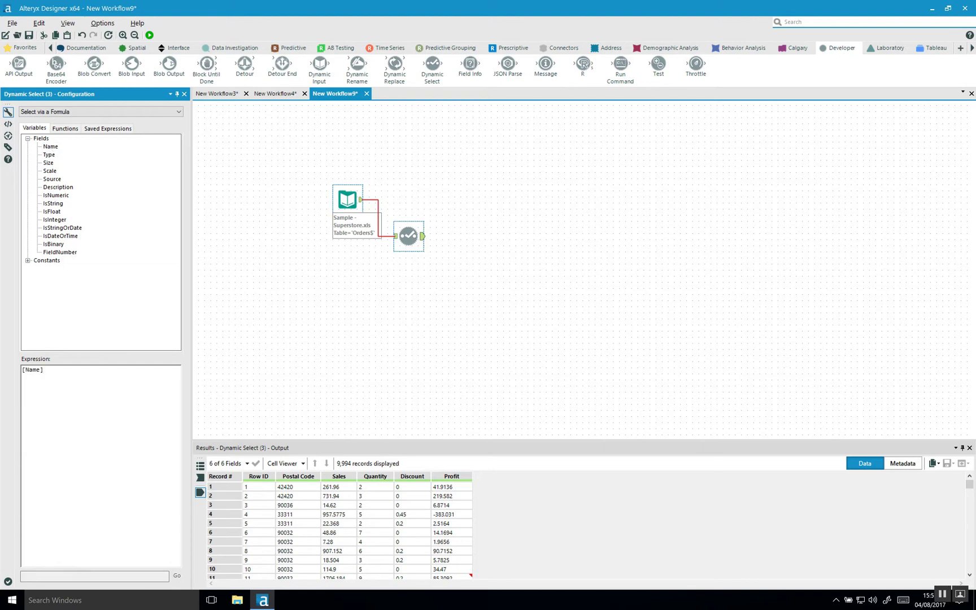
{"action": "type", "text": "= '"}
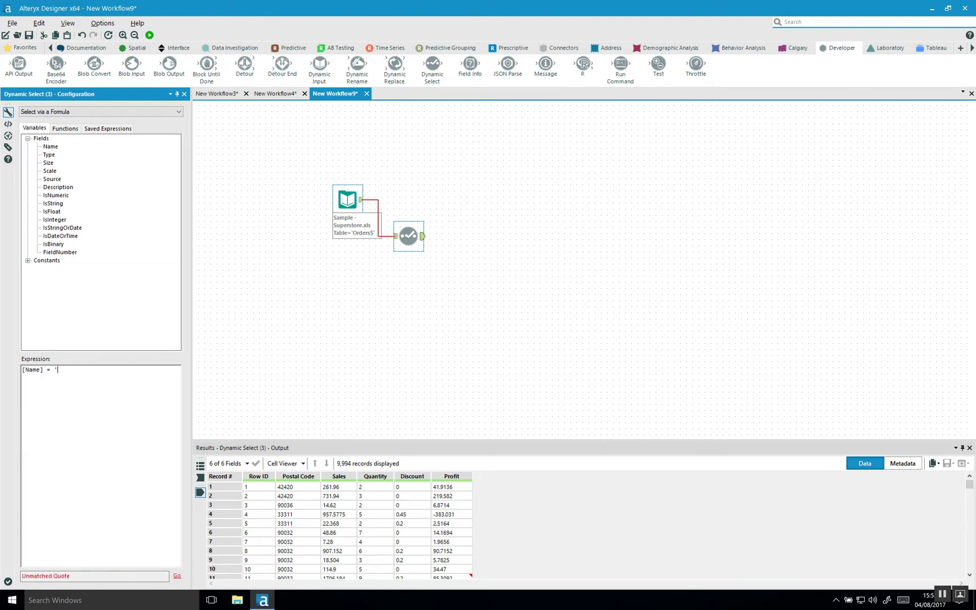
{"action": "type", "text": "Segment"}
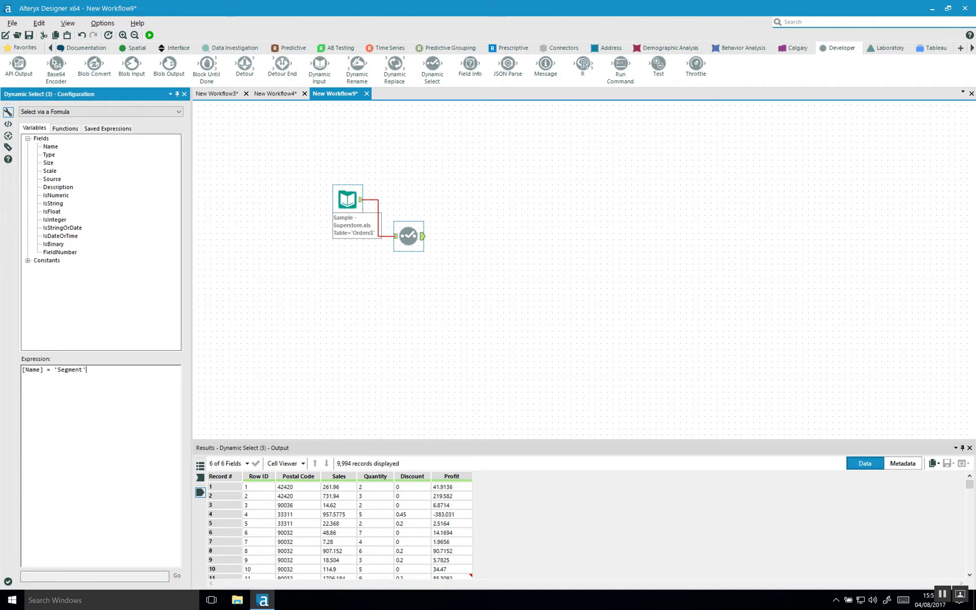
{"action": "left_click", "coordinate": [149, 35]}
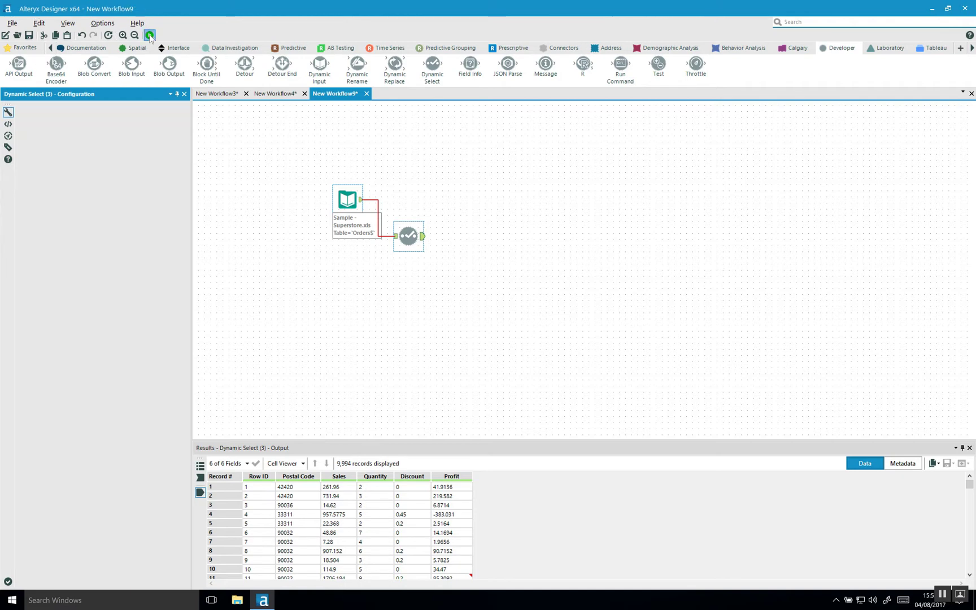
Step: Run the workflow so results show only the Segment field across 9,994 records
{"action": "left_click", "coordinate": [149, 35]}
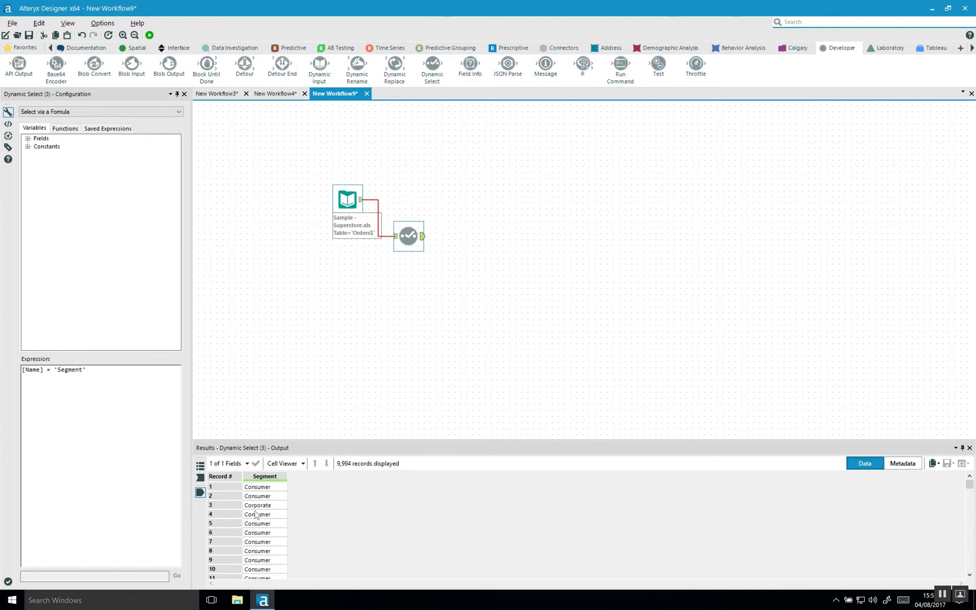
{"action": "mouse_move", "coordinate": [347, 467]}
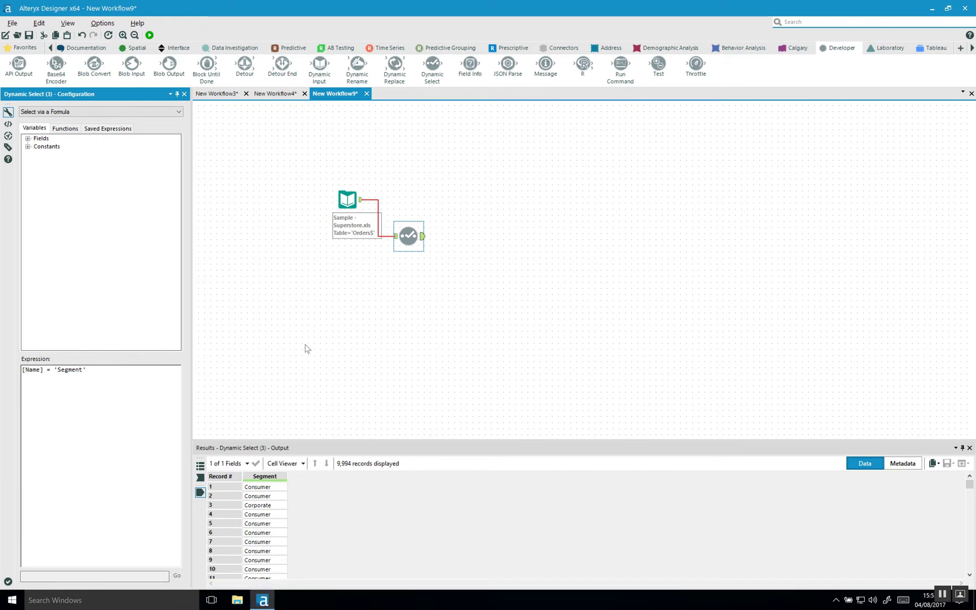
{"action": "mouse_move", "coordinate": [4, 374]}
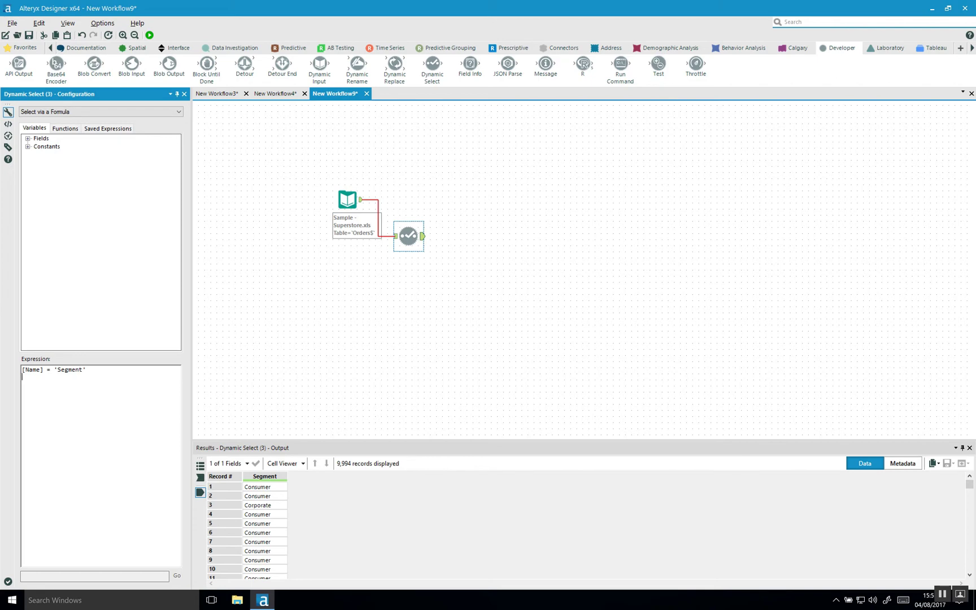
Step: Append OR [FieldNumber] = 2 to the Dynamic Select formula
{"action": "type", "text": "AND"}
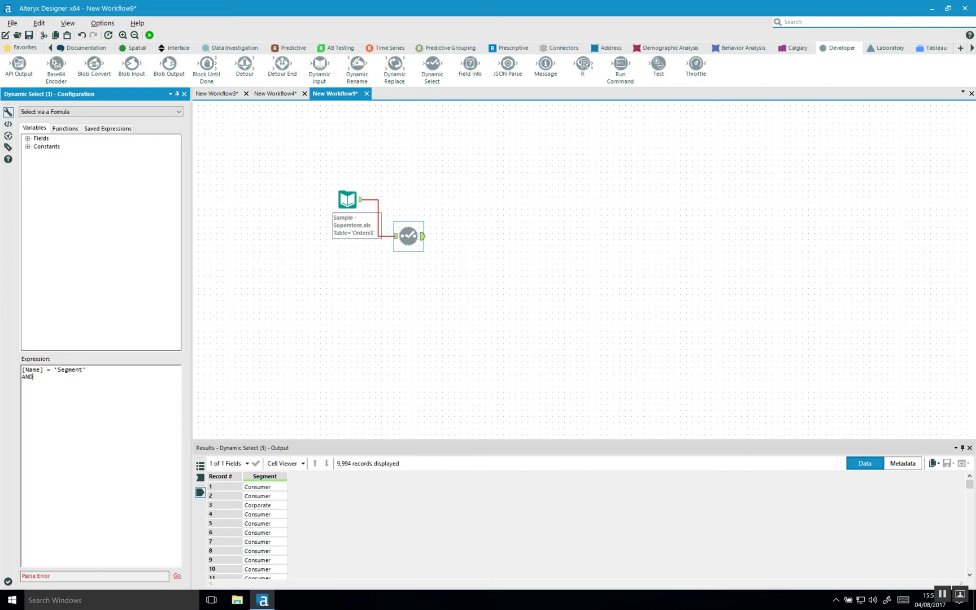
{"action": "type", "text": "OR"}
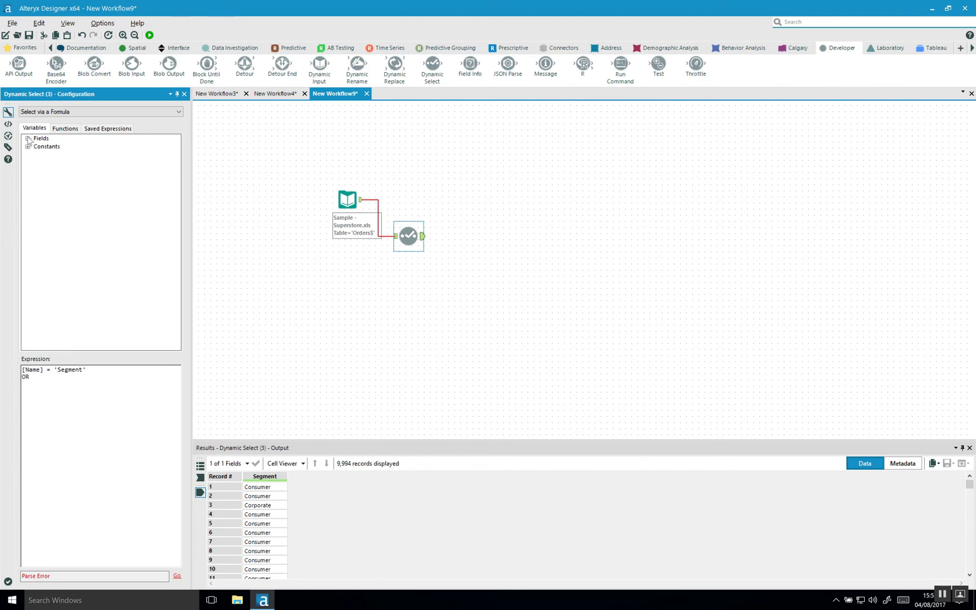
{"action": "left_click", "coordinate": [28, 139]}
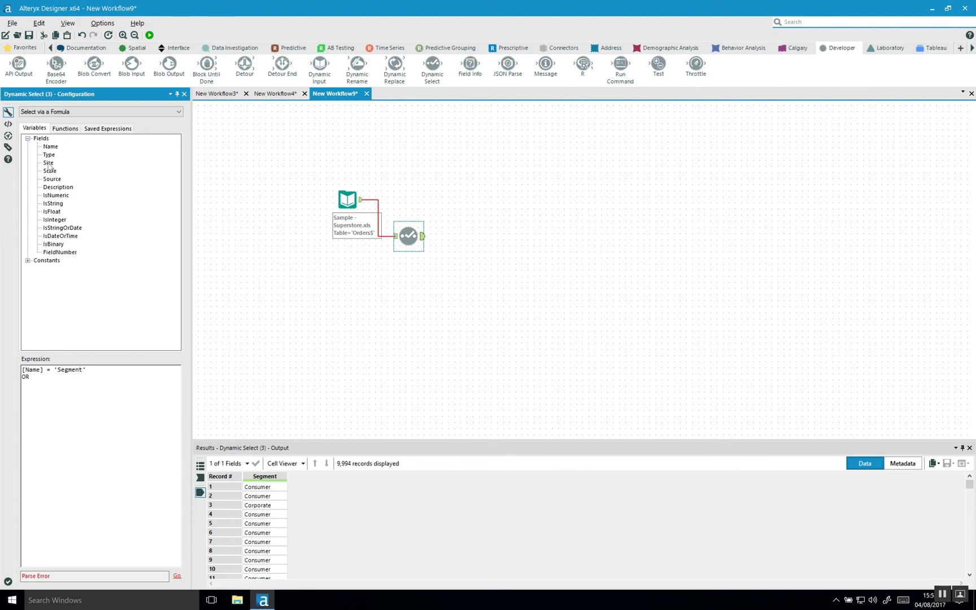
{"action": "mouse_move", "coordinate": [66, 198]}
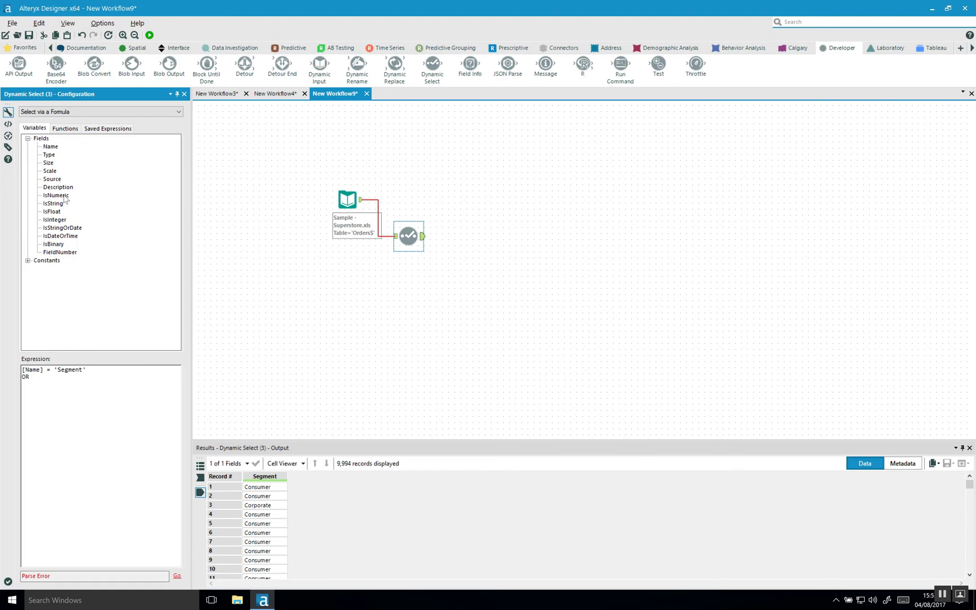
{"action": "mouse_move", "coordinate": [60, 217]}
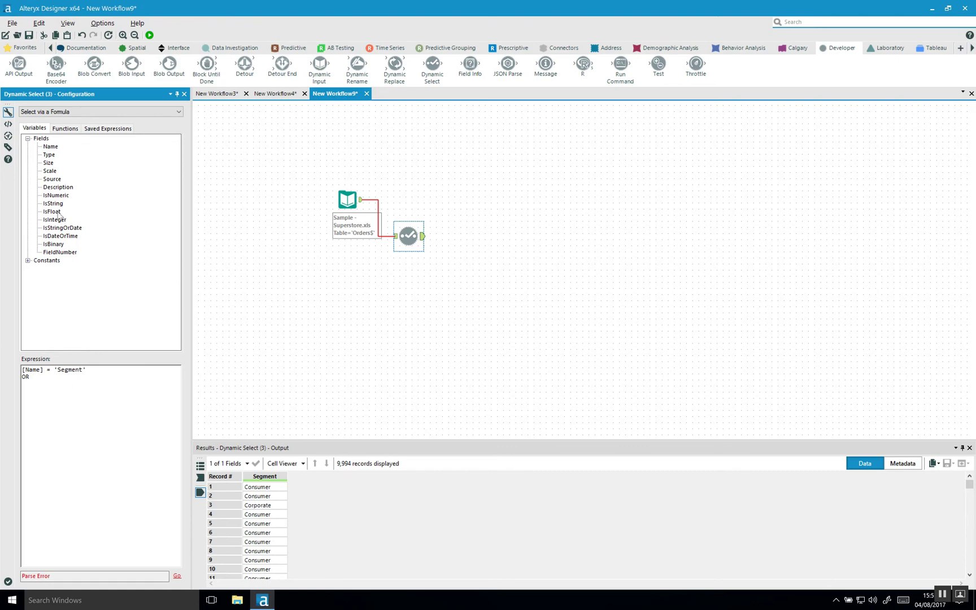
{"action": "mouse_move", "coordinate": [60, 255]}
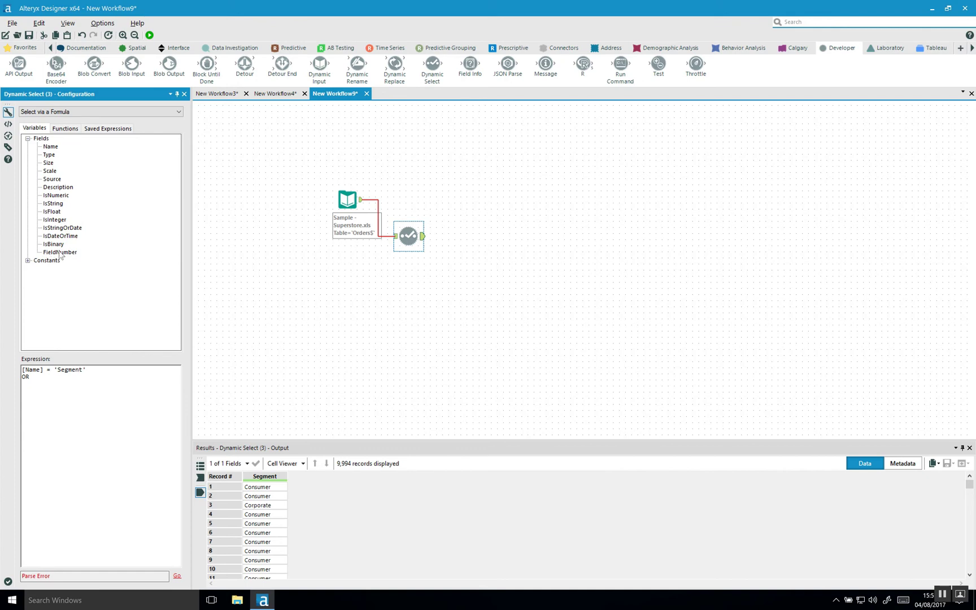
{"action": "double_click", "coordinate": [60, 251]}
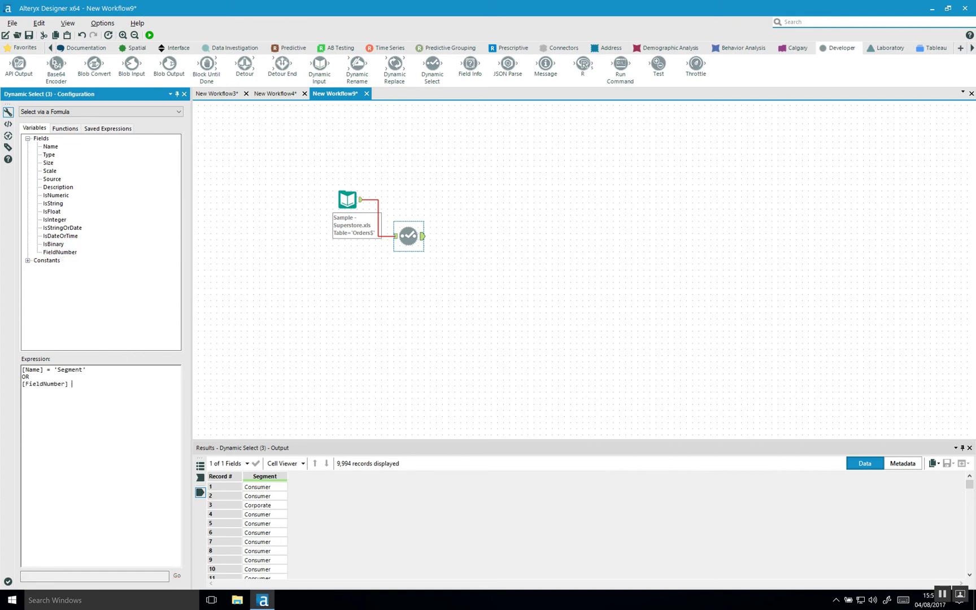
{"action": "type", "text": "="}
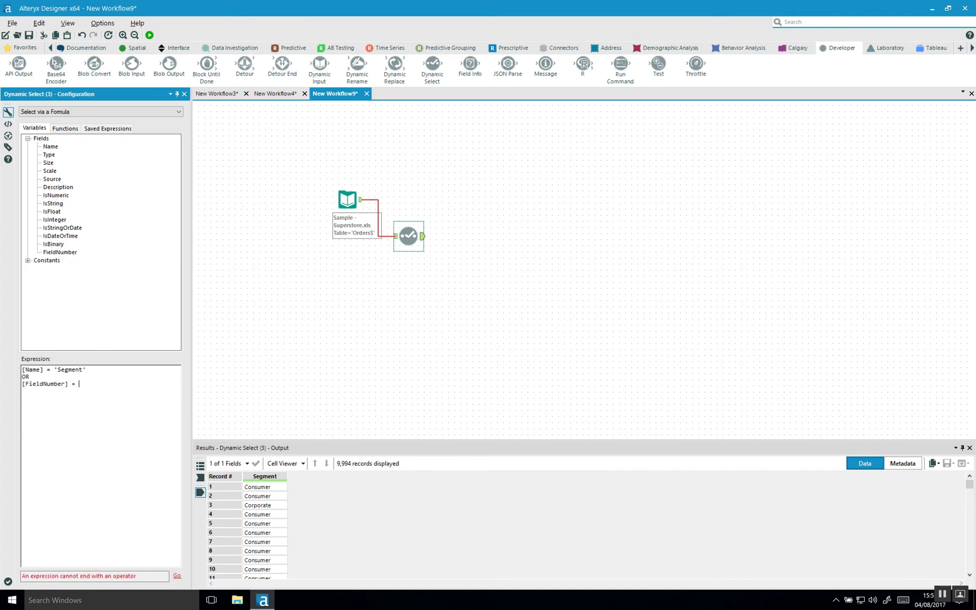
{"action": "type", "text": "2"}
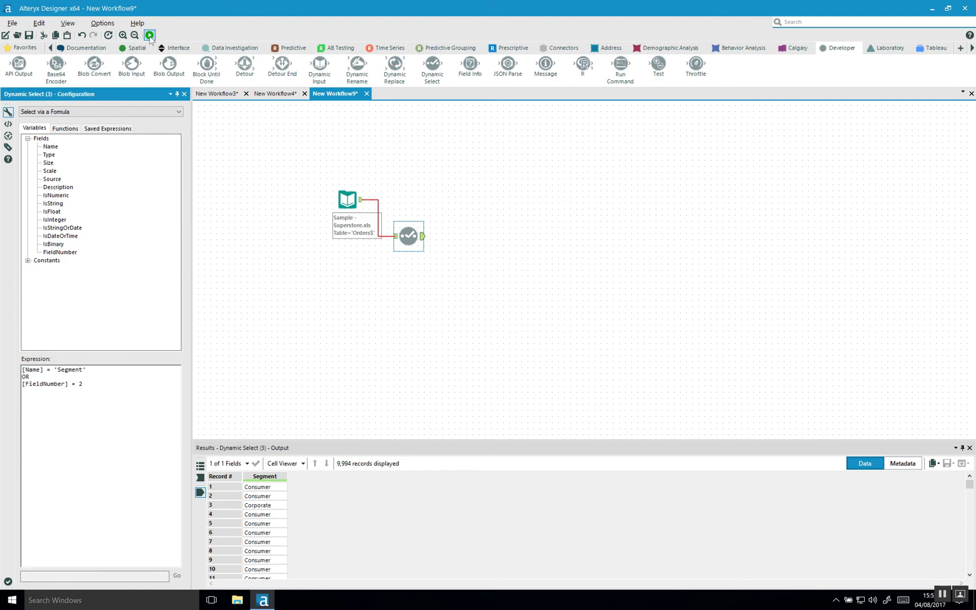
Step: Rerun the workflow and confirm 9,994 records with just Order ID and Segment fields
{"action": "left_click", "coordinate": [149, 36]}
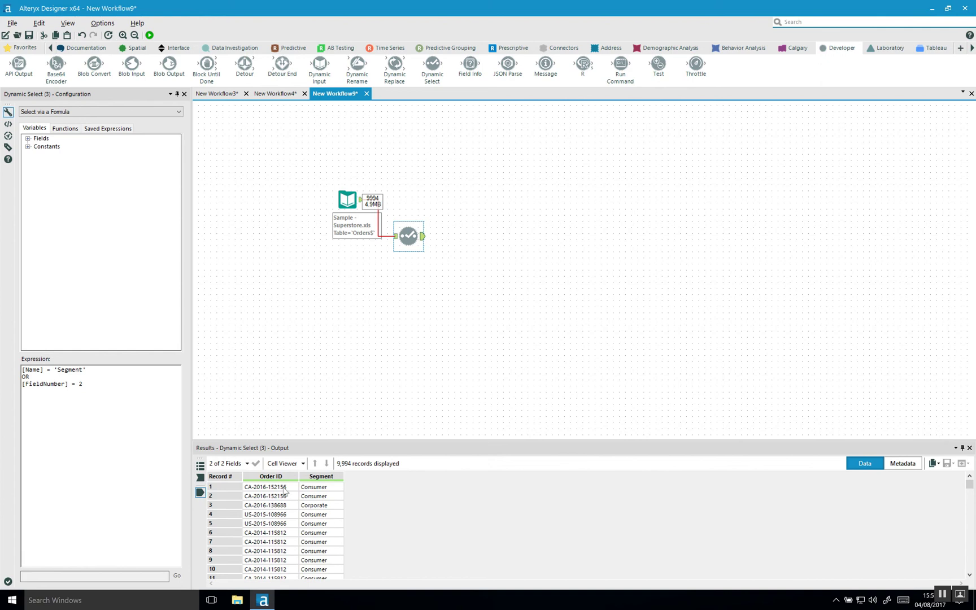
{"action": "scroll", "scroll_direction": "down", "scroll_amount": 3}
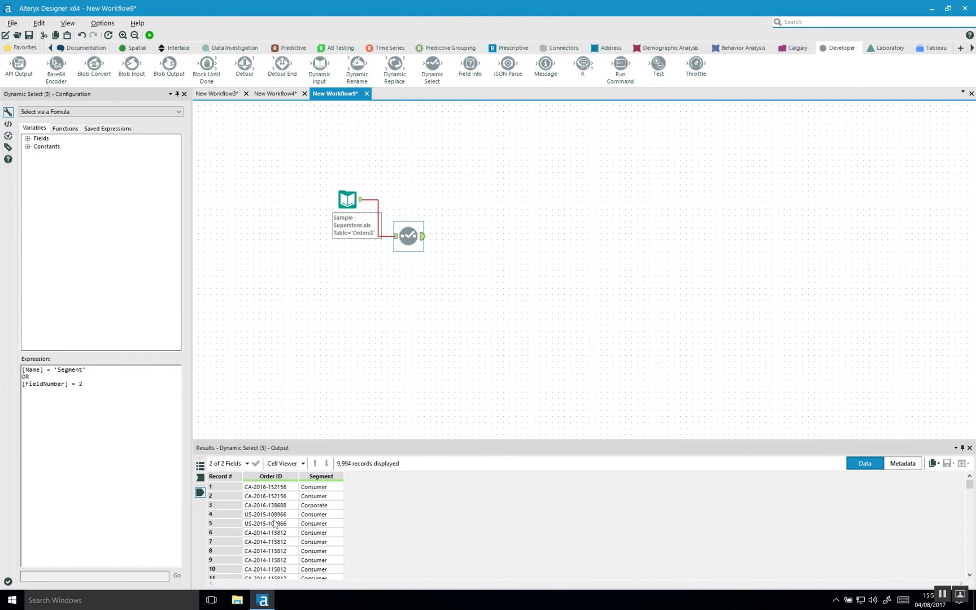
{"action": "mouse_move", "coordinate": [32, 161]}
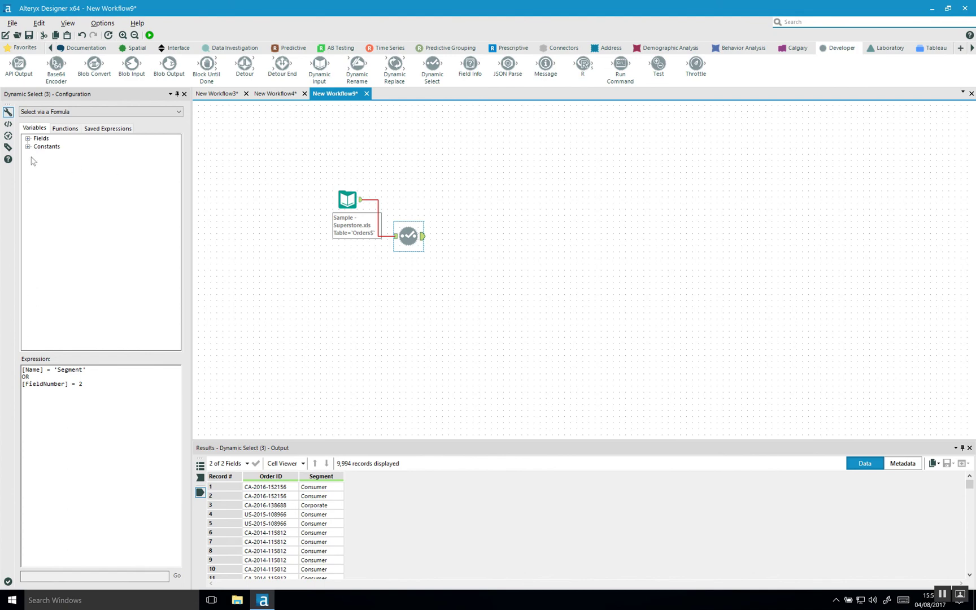
Step: Expand Fields in the Variables tab to show Name, Type and FieldNumber
{"action": "left_click", "coordinate": [27, 138]}
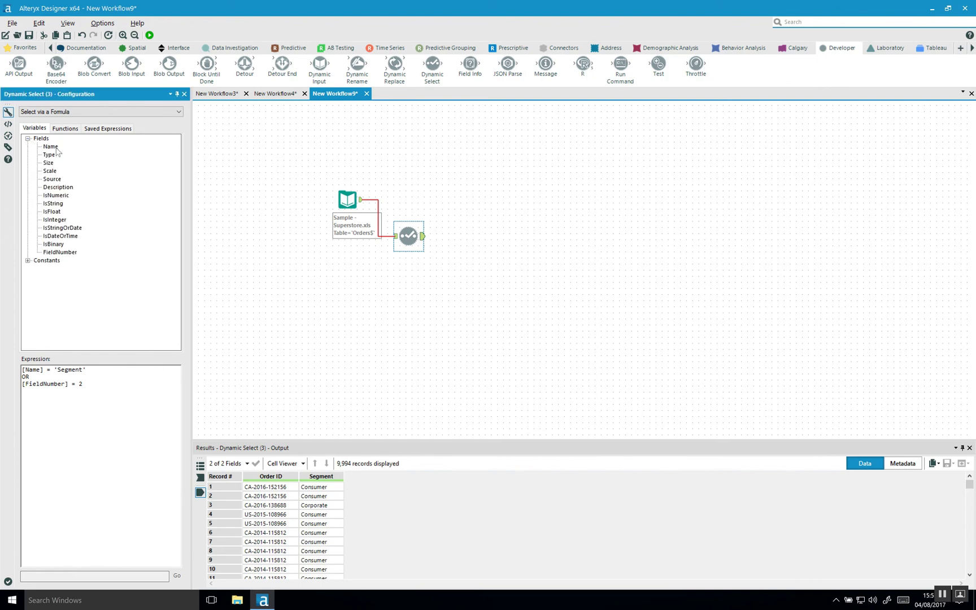
{"action": "mouse_move", "coordinate": [50, 169]}
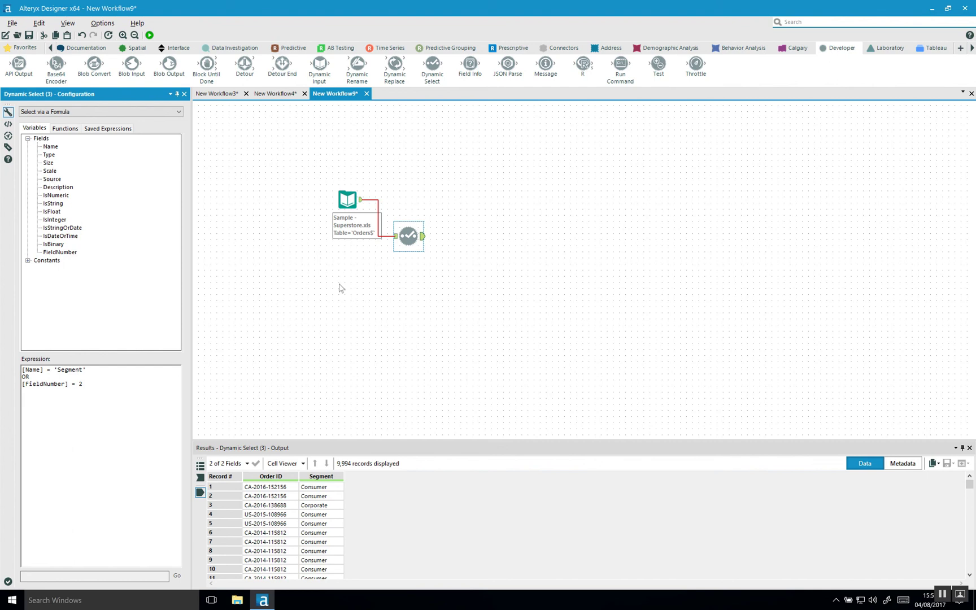
{"action": "mouse_move", "coordinate": [455, 310]}
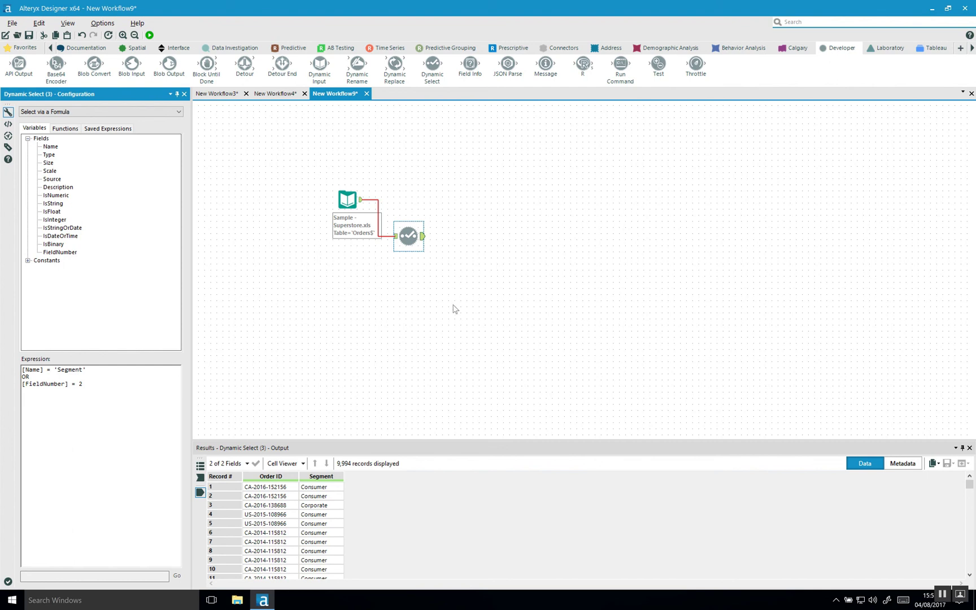